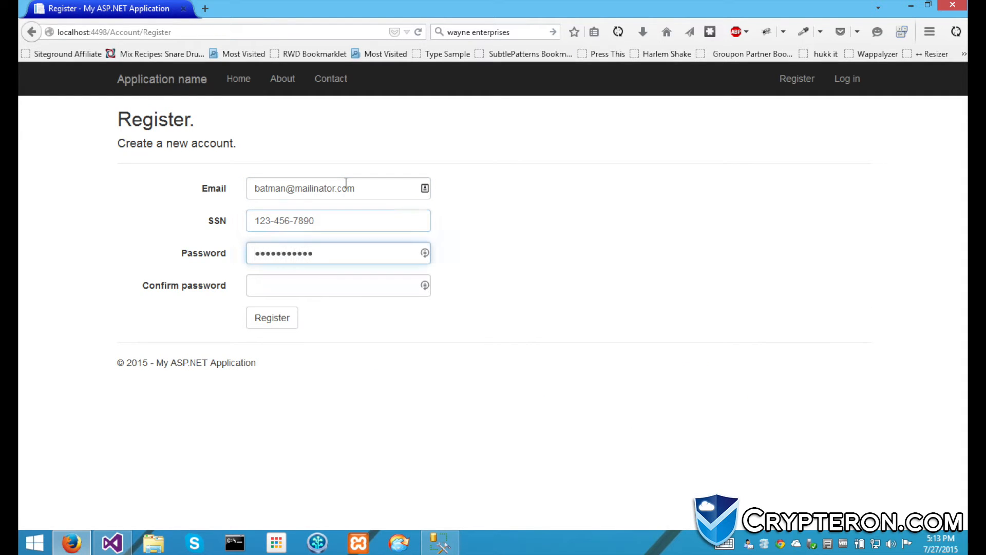
left_click(272, 317)
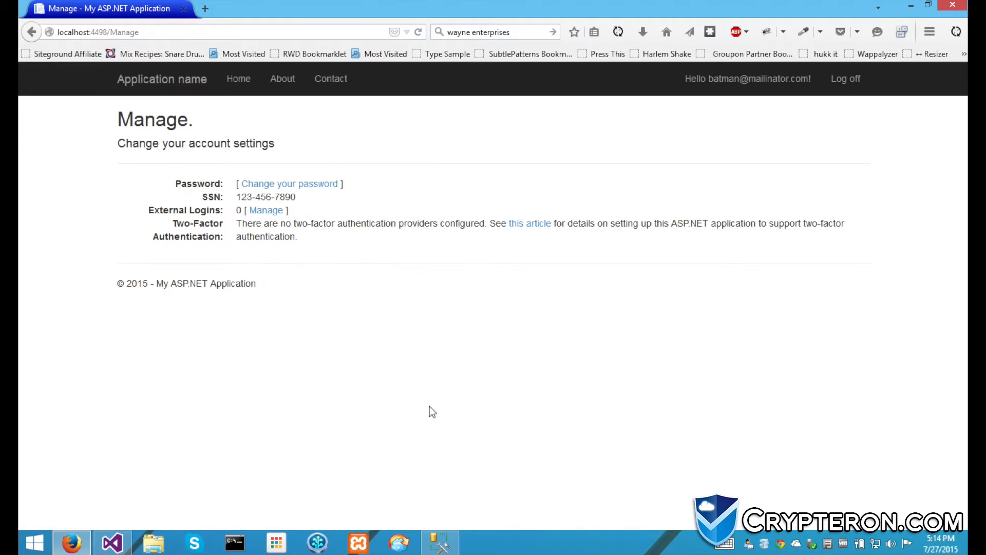
Step: Run Select Top 1000 Rows on dbo.AspNetUsers to show the plaintext SSN
right_click(132, 240)
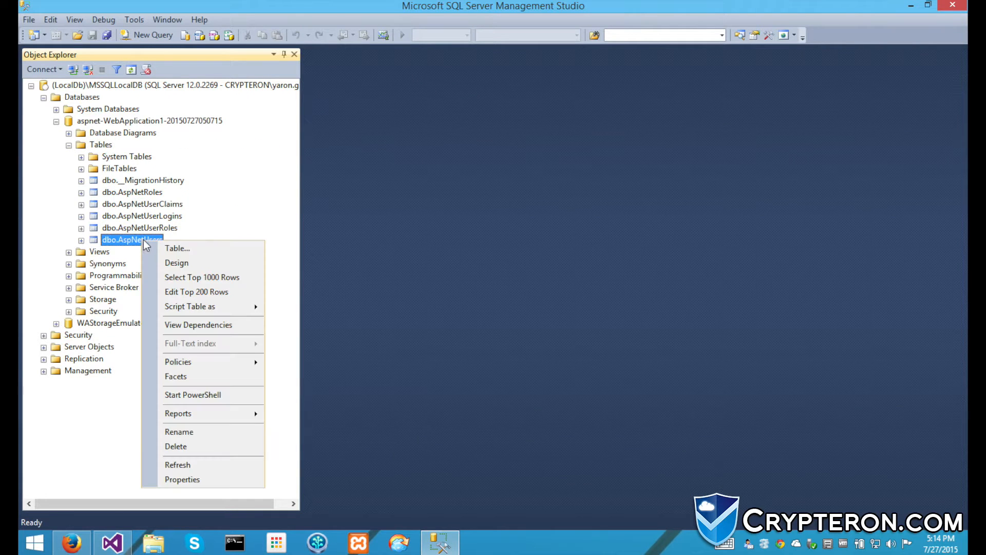
left_click(202, 277)
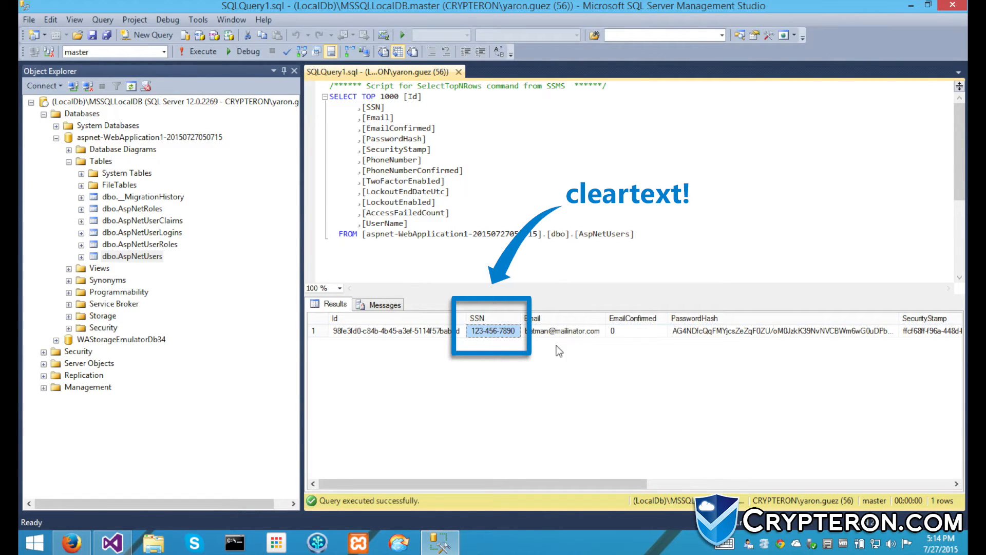
mouse_move(479, 352)
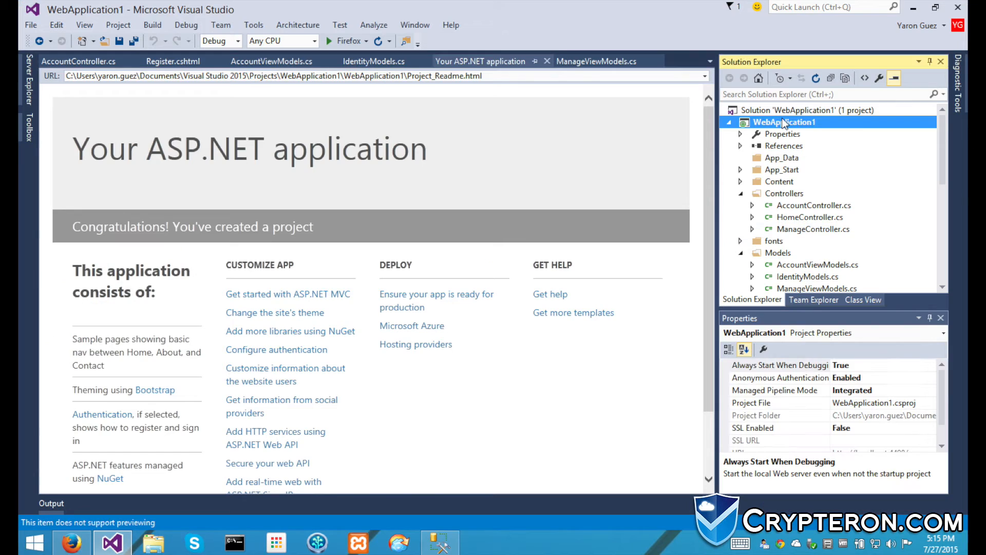
Step: Install CipherDb.EF6 and CipherCore from a NuGet 'crypteron' search, then expand References
right_click(783, 122)
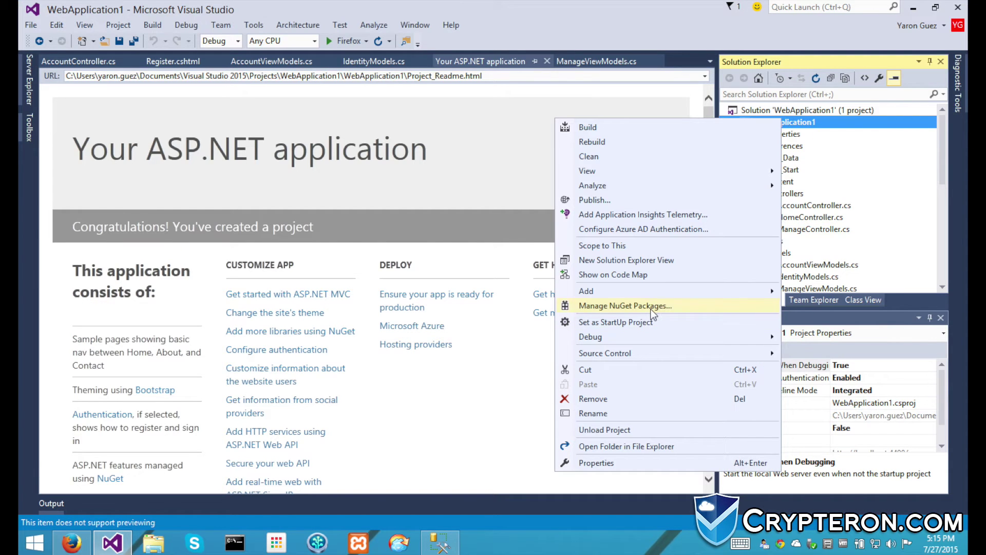
left_click(625, 305)
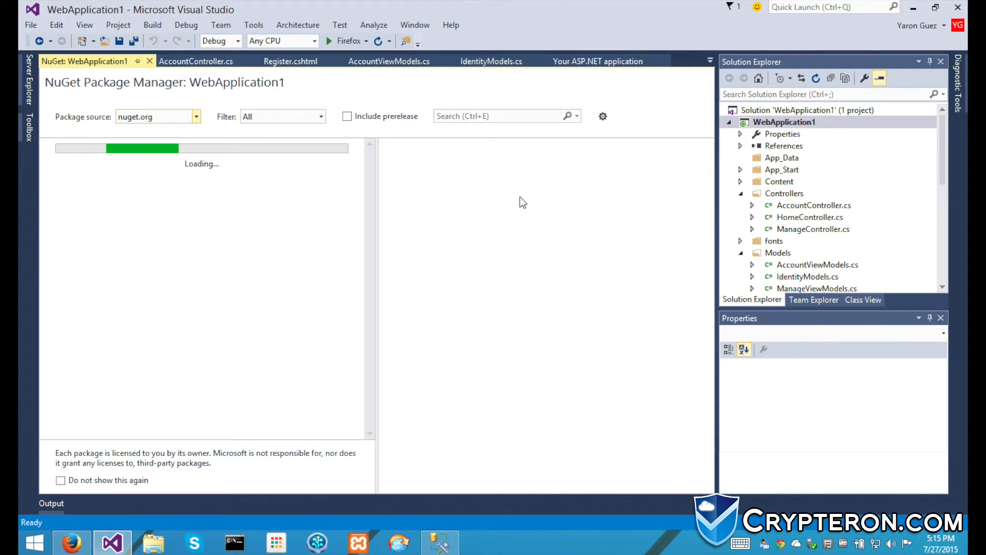
type("crypteron")
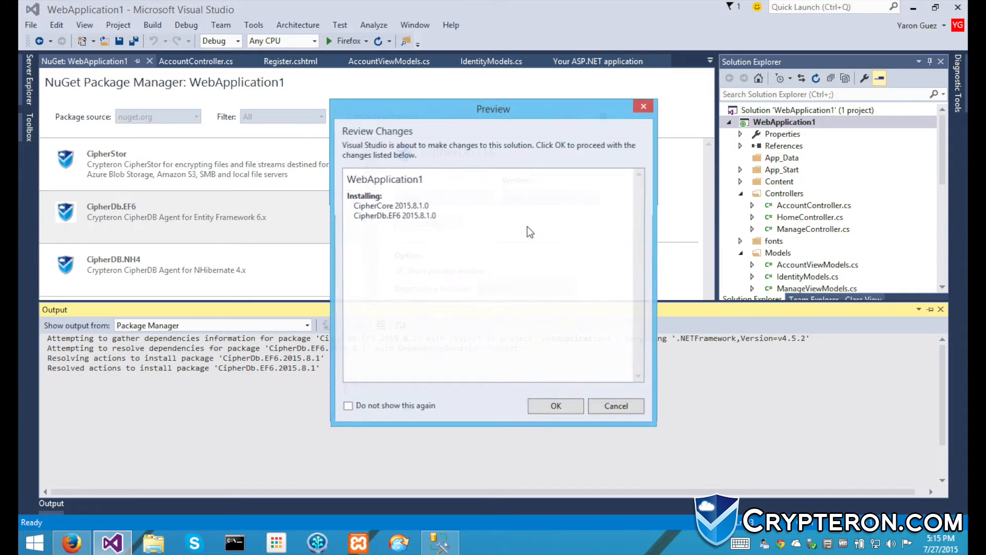
left_click(615, 406)
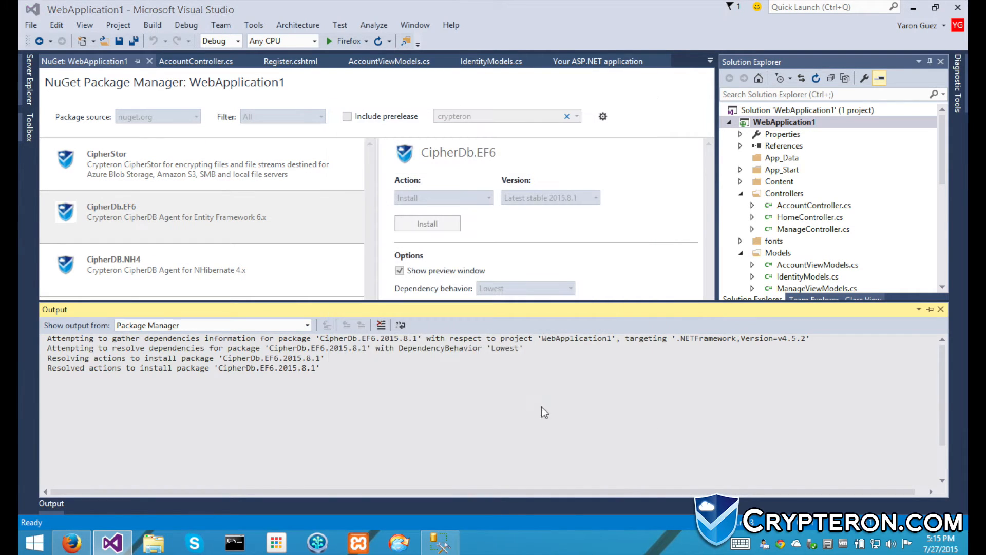
mouse_move(525, 361)
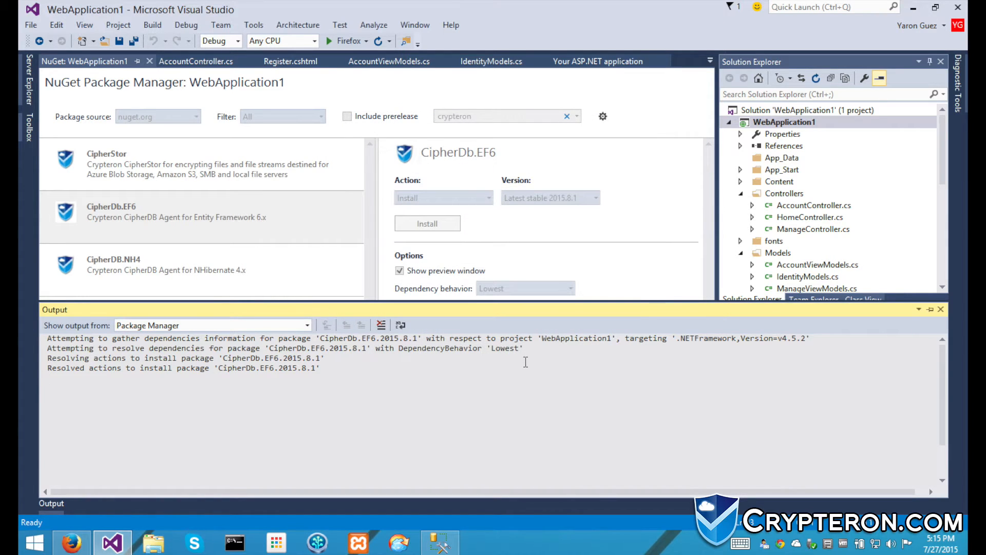
left_click(426, 223)
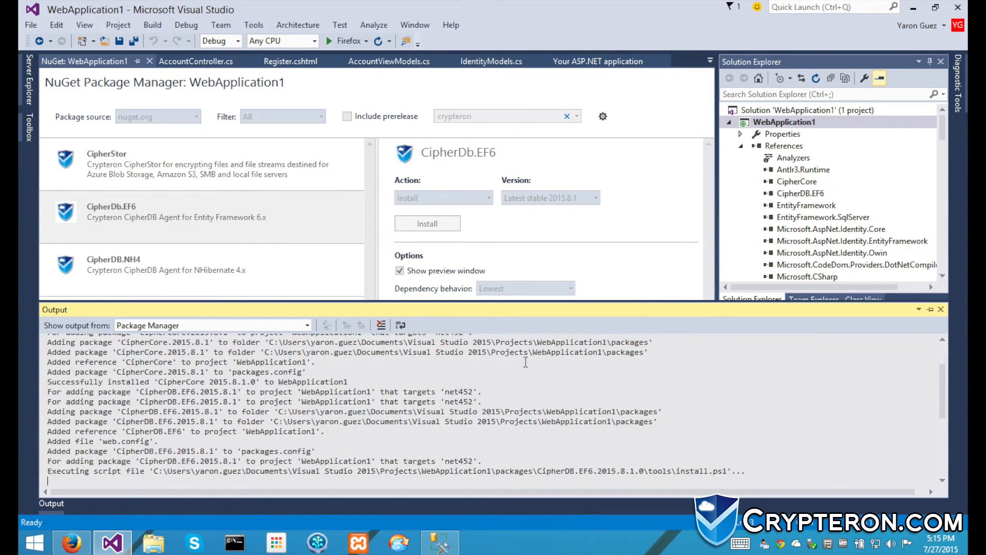
Step: Go to my.crypteron.com and log in to the Crypteron dashboard
left_click(71, 541)
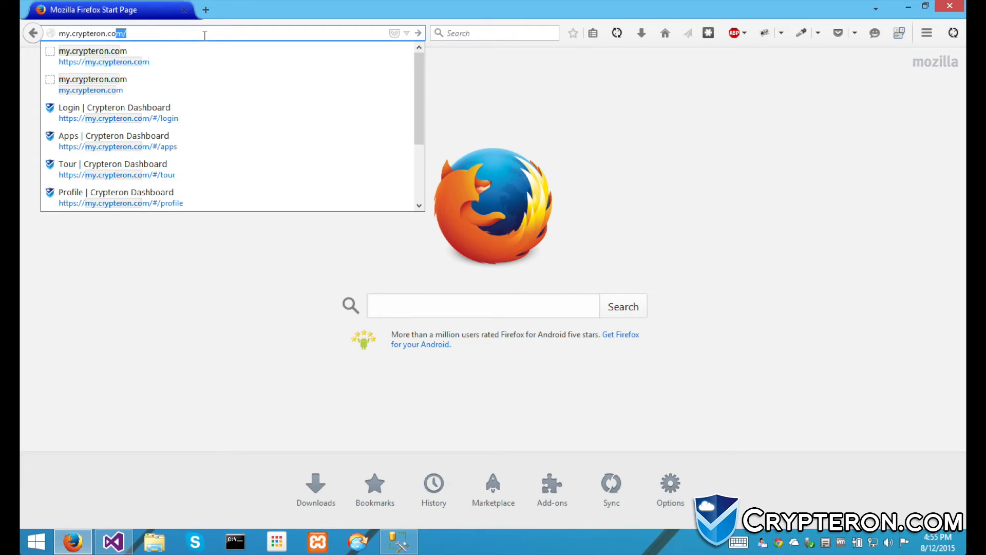
left_click(114, 112)
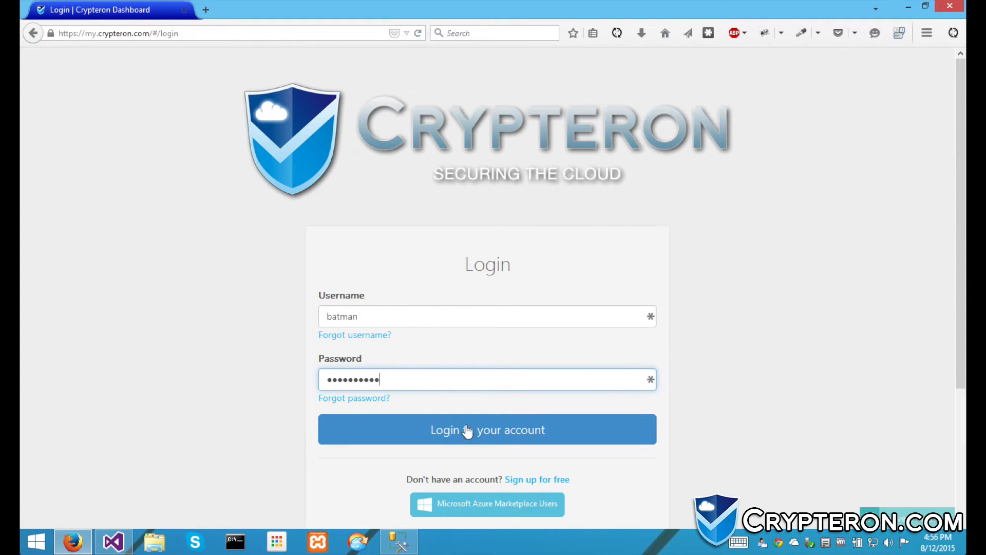
left_click(487, 429)
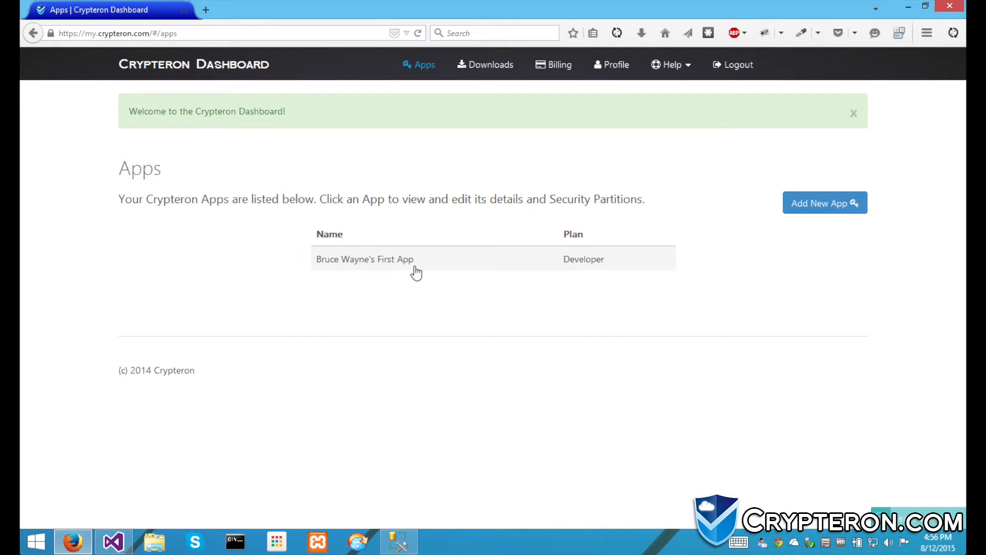
Step: Open Bruce Wayne's First App, view its default security partition, and reveal the App Secret
left_click(365, 258)
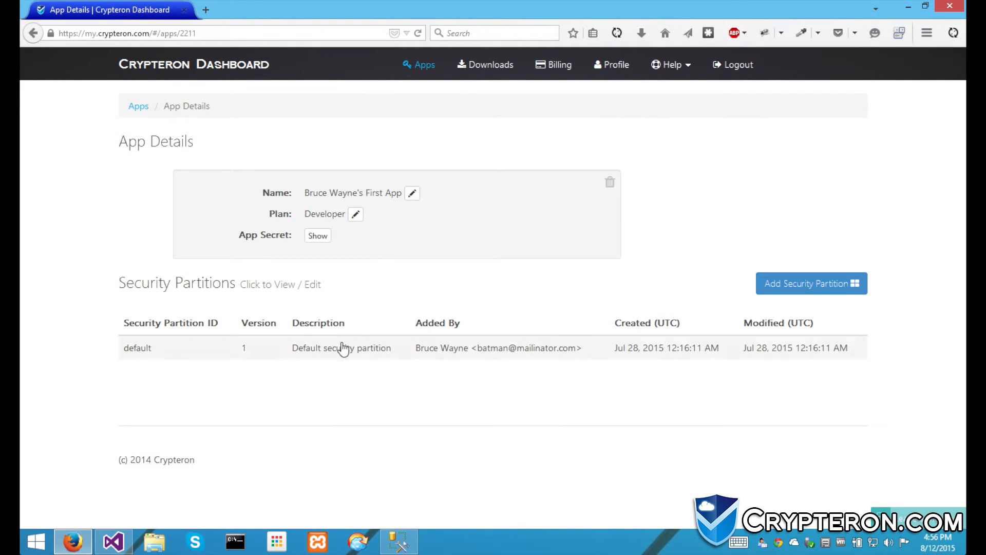
left_click(137, 347)
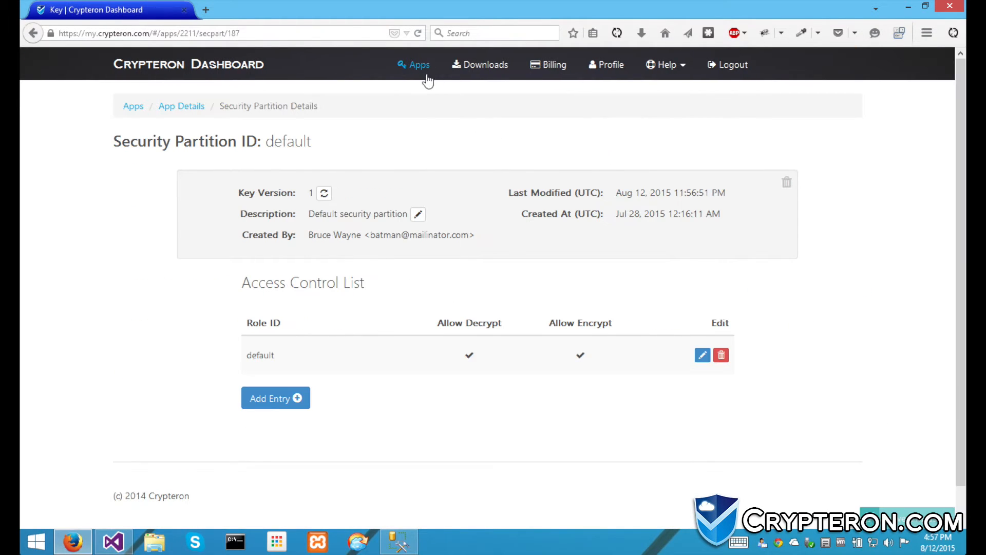
left_click(419, 64)
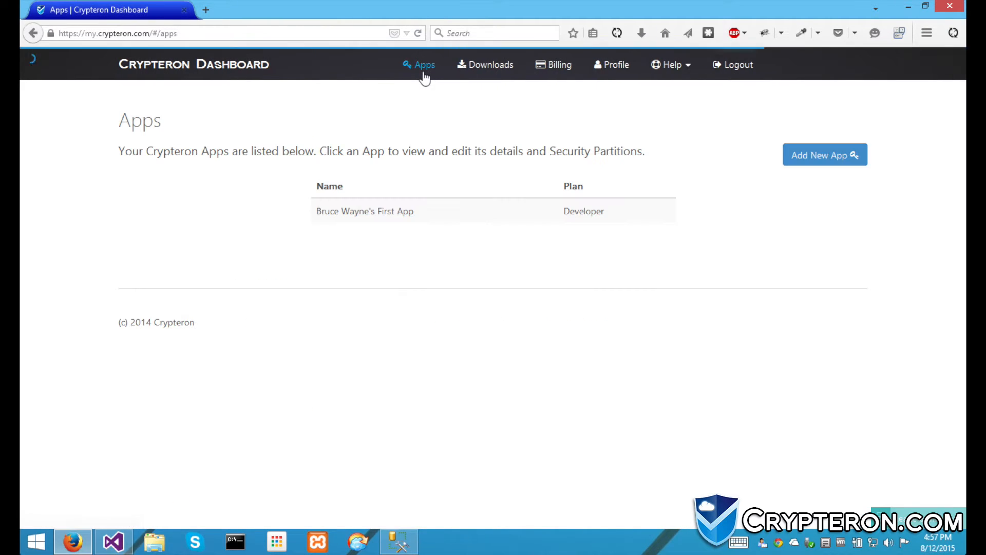
left_click(364, 210)
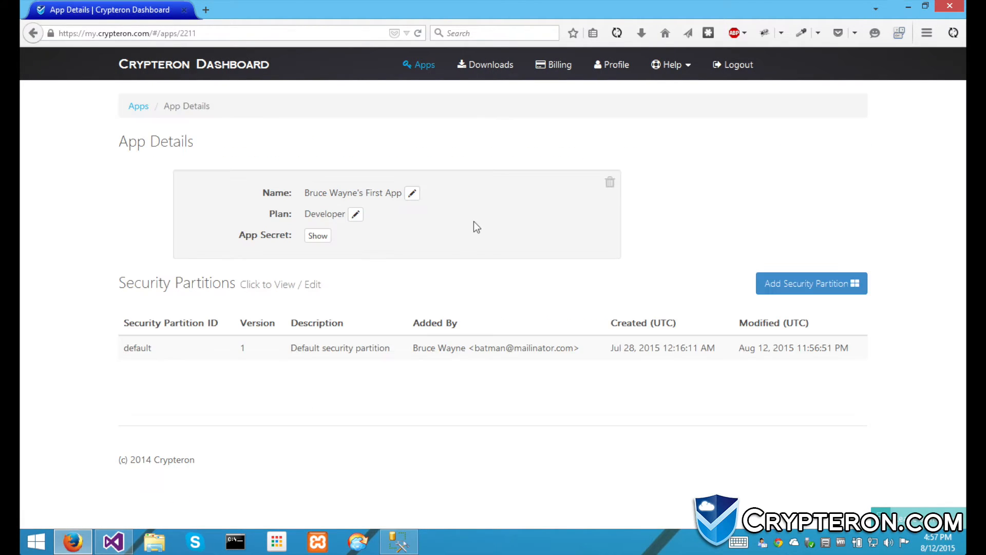
left_click(317, 236)
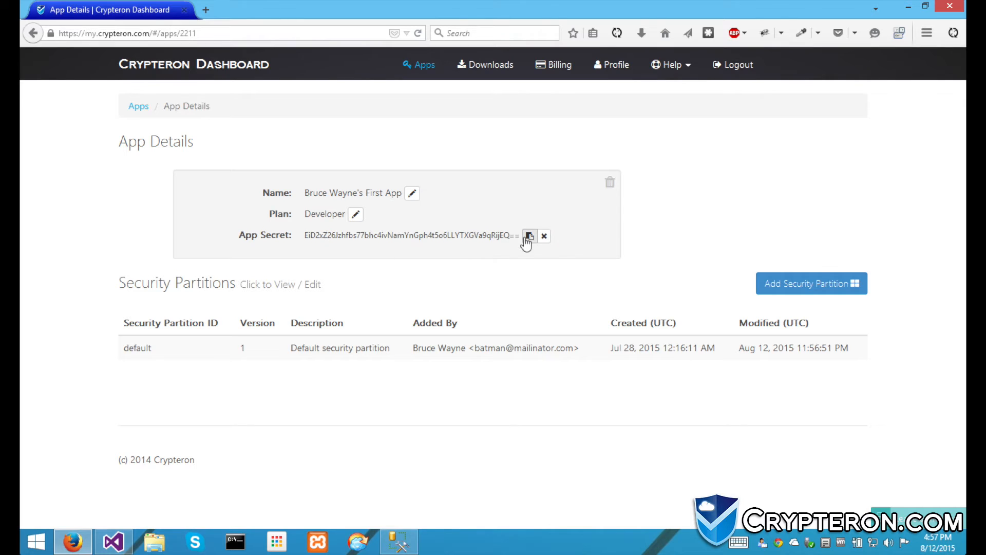
mouse_move(484, 253)
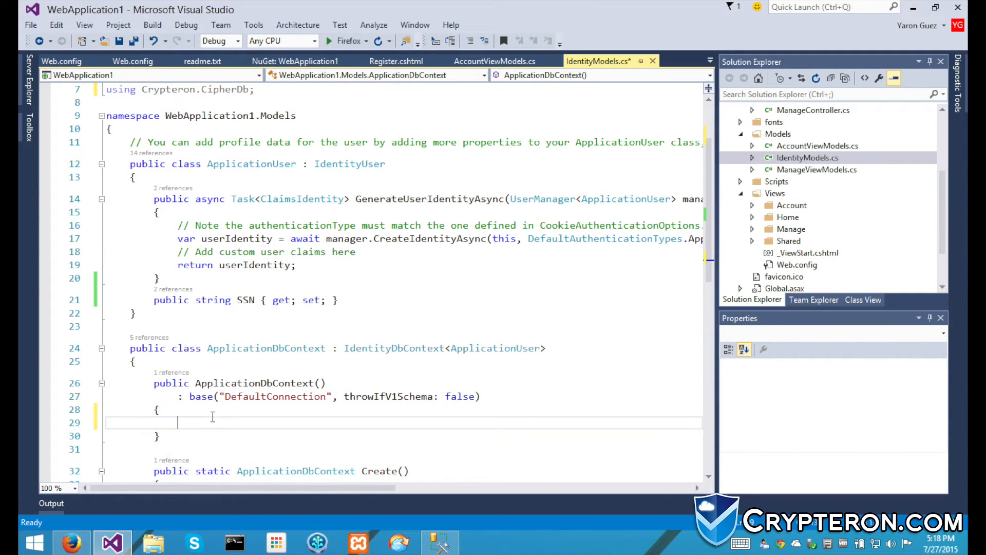
Step: Add Session.Create(this); to the ApplicationDbContext constructor and save the identity model
type("Session.Create")
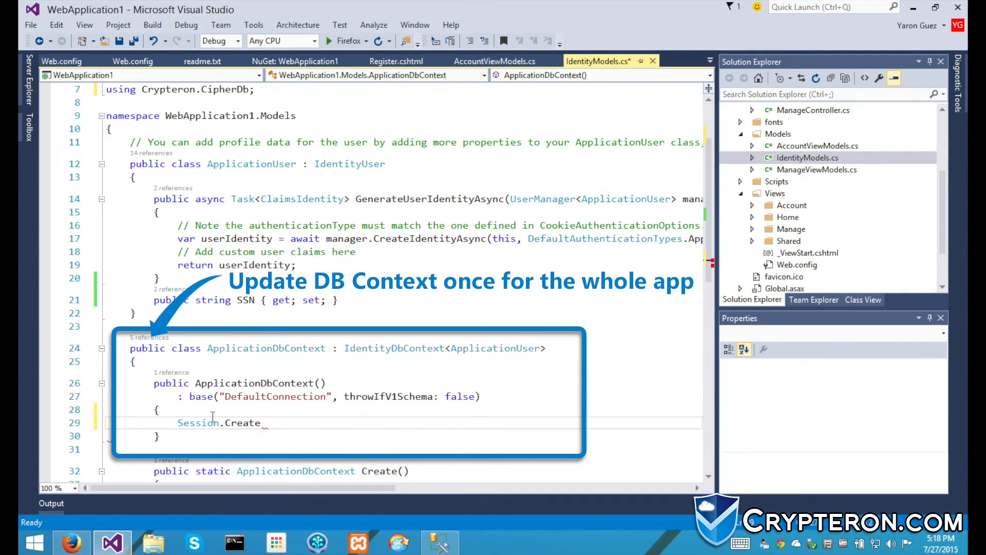
type("()")
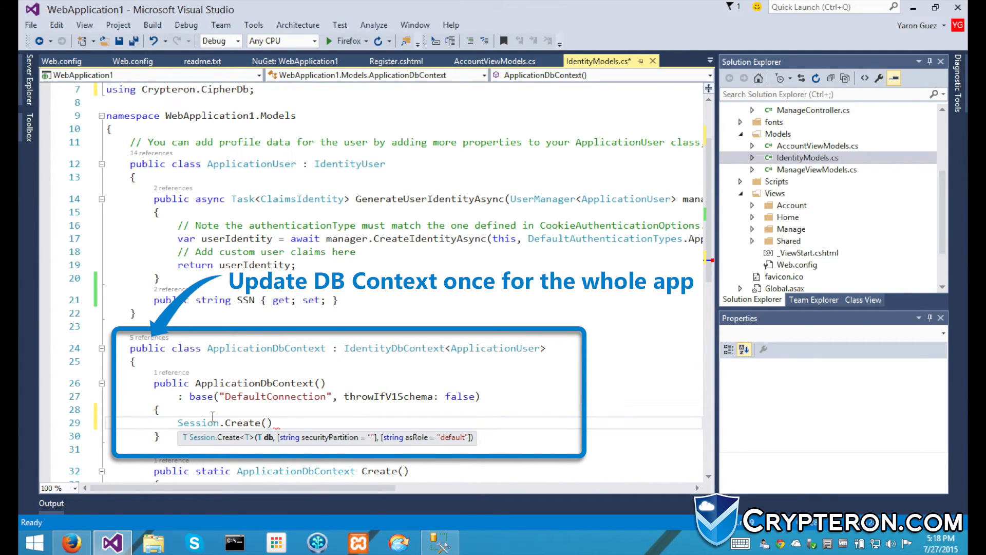
type("this")
type("[Secure]")
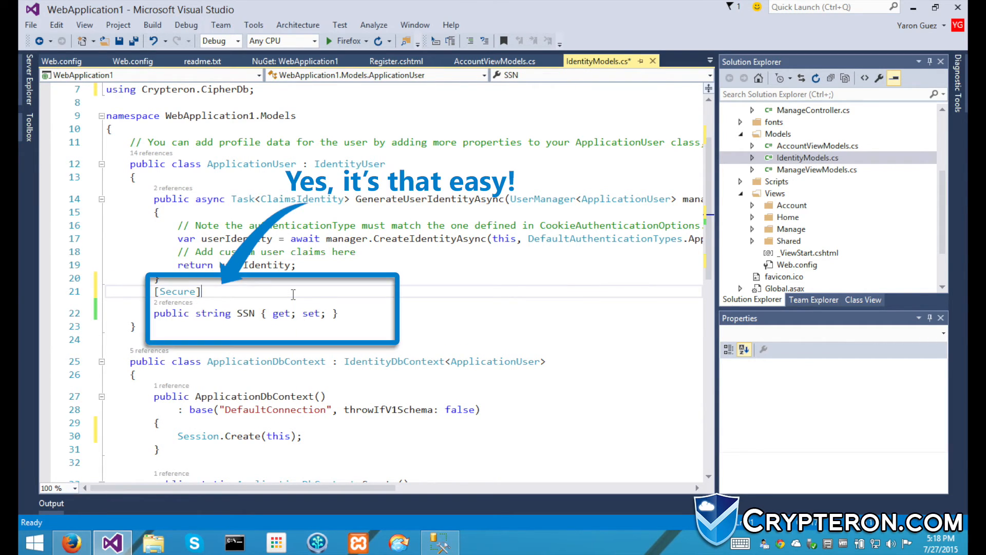
key("ctrl+s")
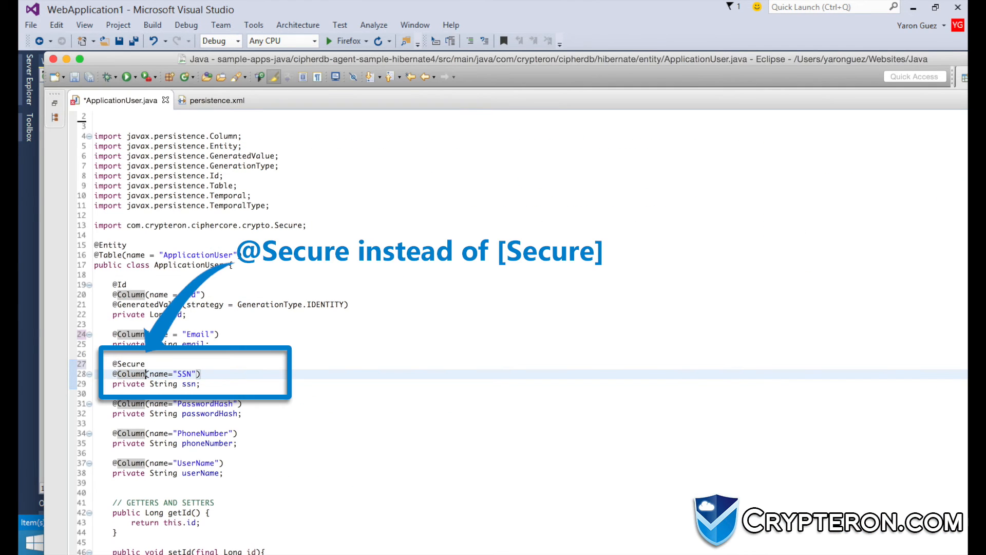
Step: Save the [Secure] SSN change and register the test account again in the browser
key("ctrl+s")
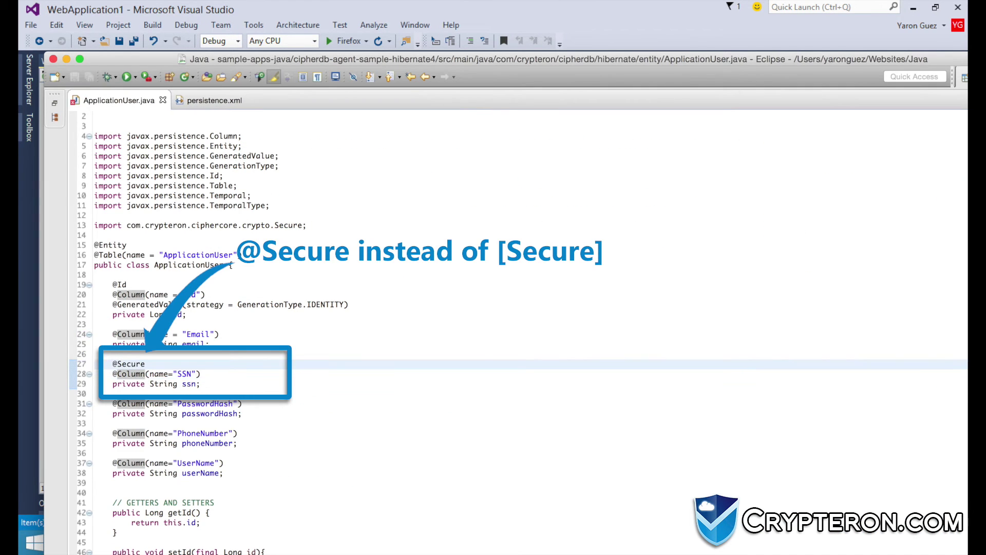
left_click(71, 542)
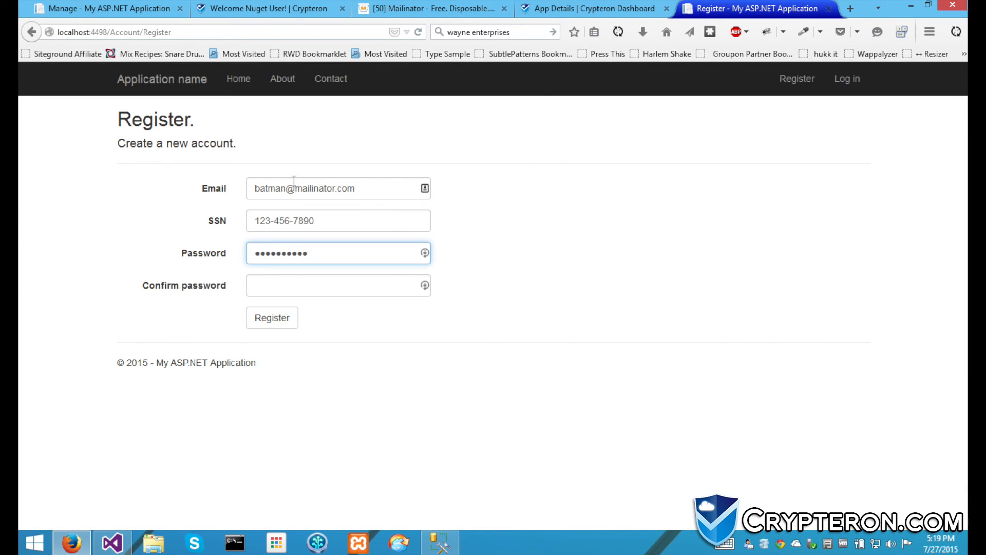
left_click(272, 316)
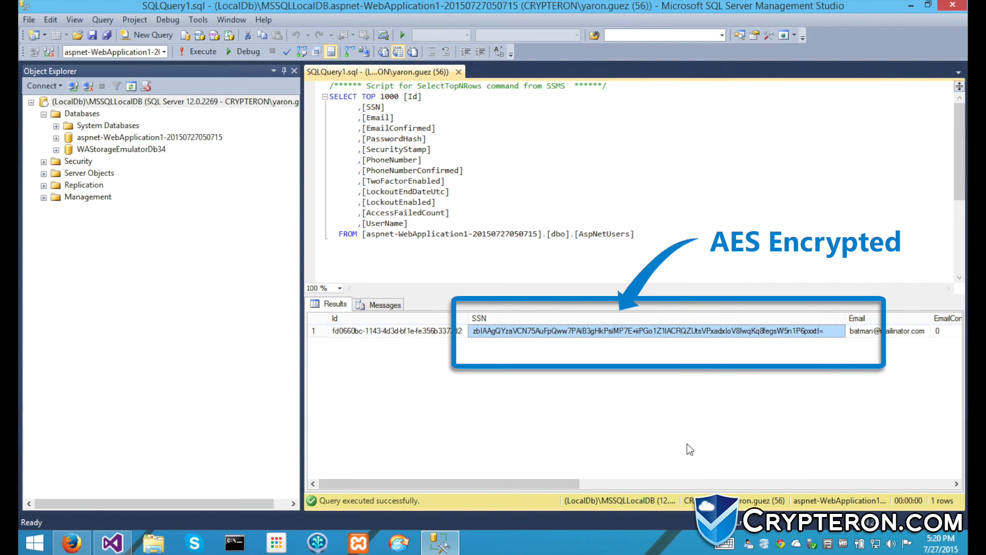
mouse_move(86, 511)
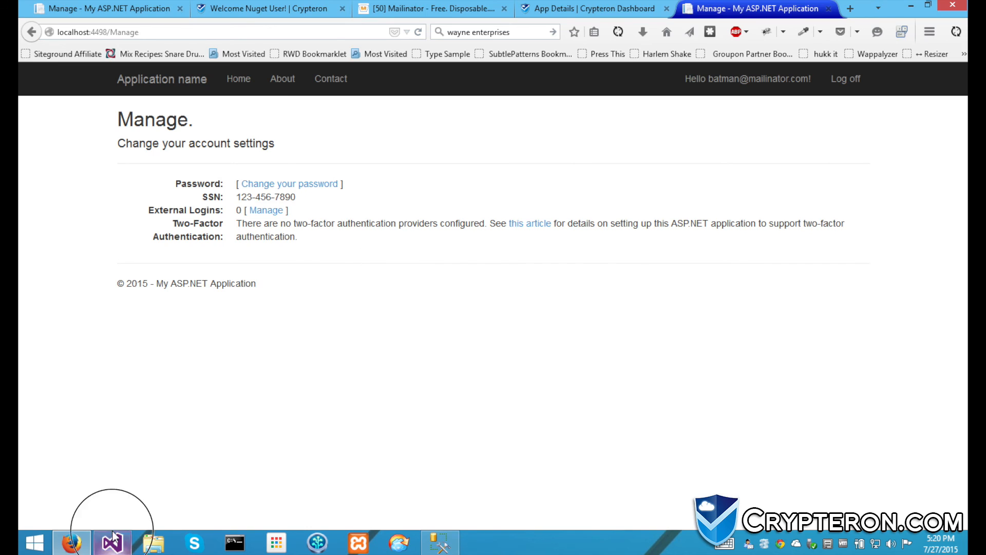
Step: Return to the identity model code in Visual Studio and scroll down through it
left_click(112, 542)
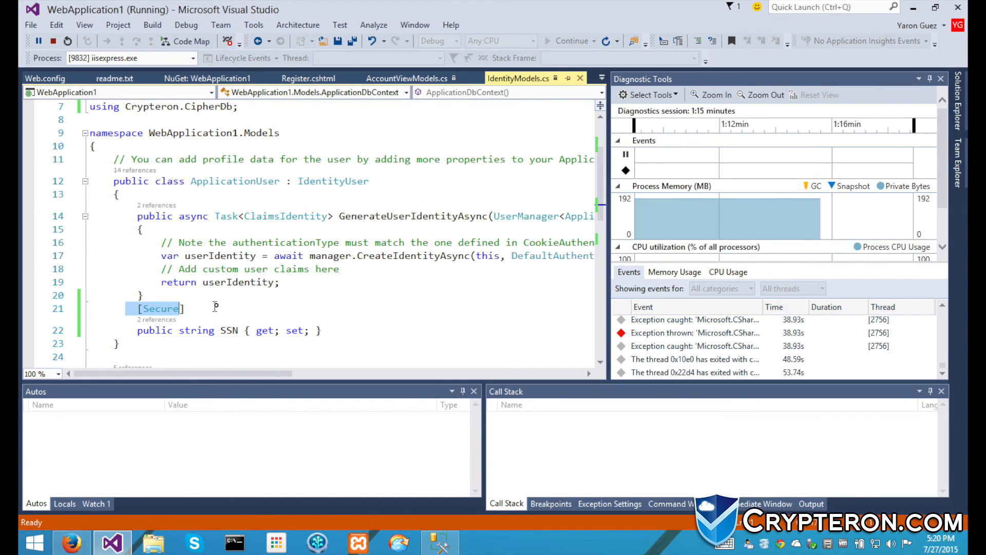
scroll("down", 3)
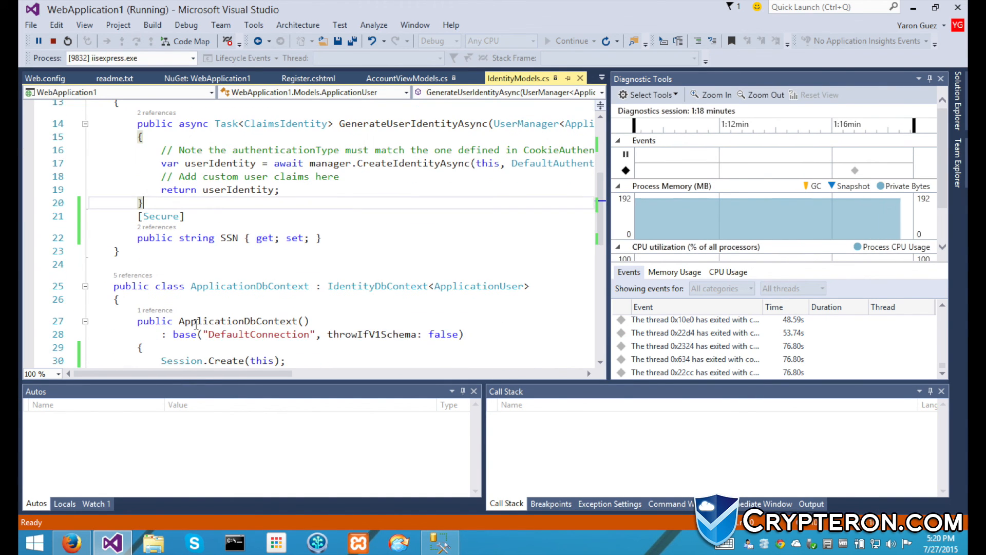
scroll("down", 3)
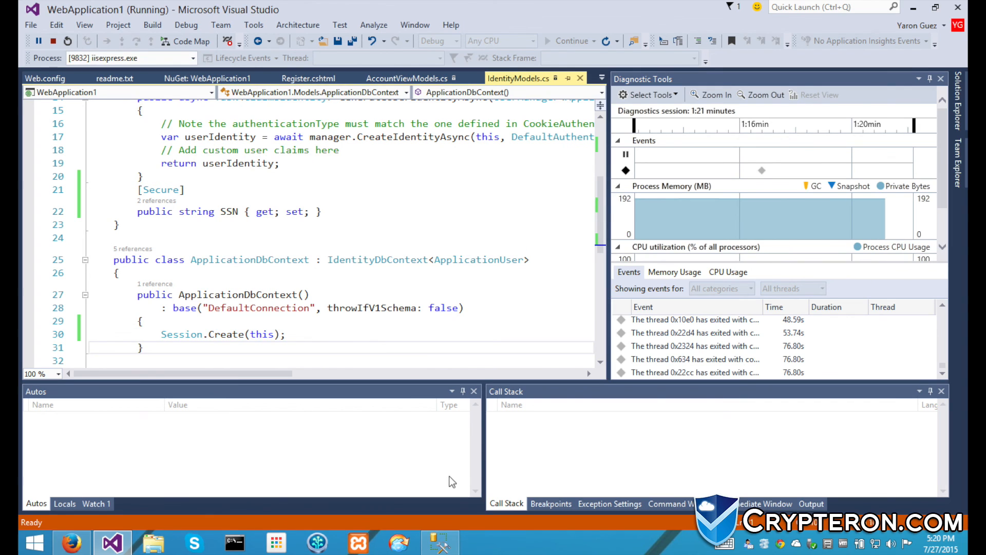